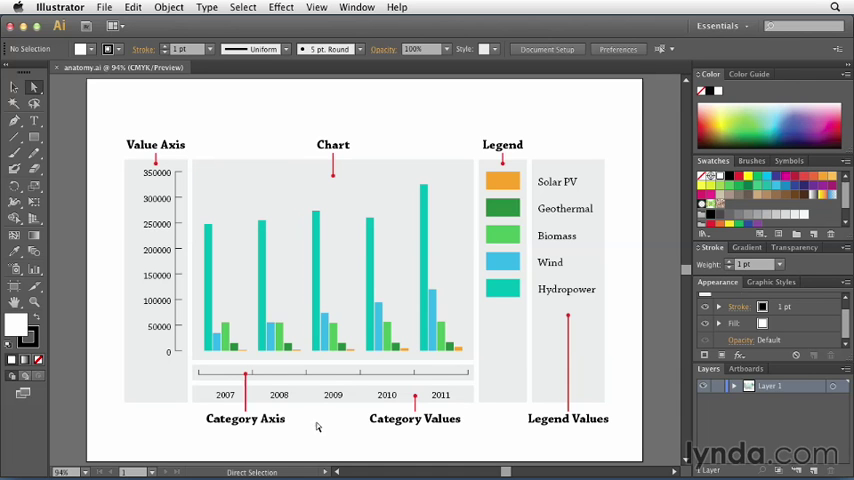
click(287, 260)
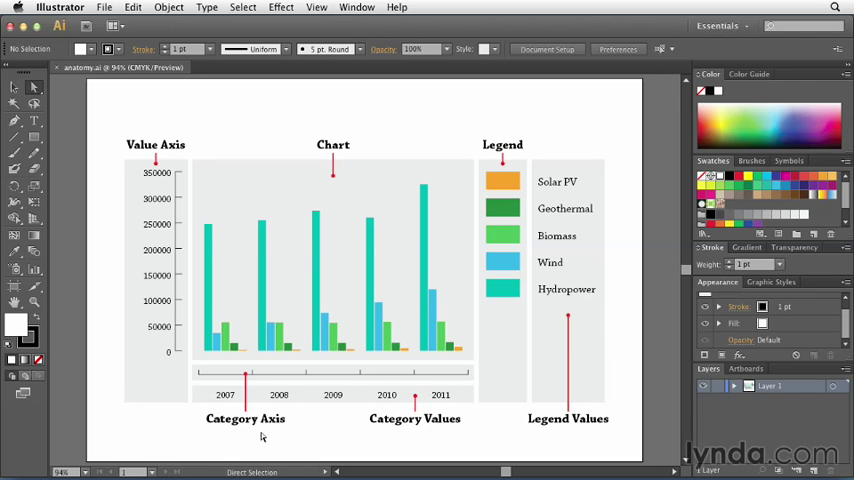
mouse_move(245, 437)
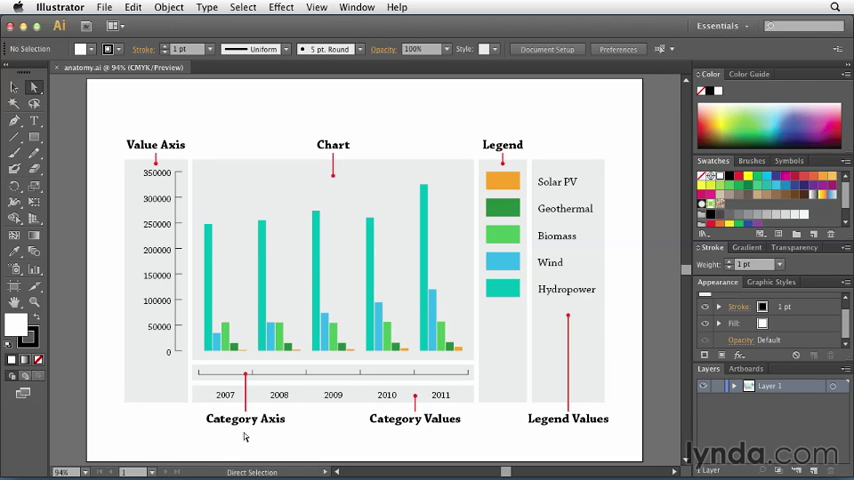
mouse_move(100, 290)
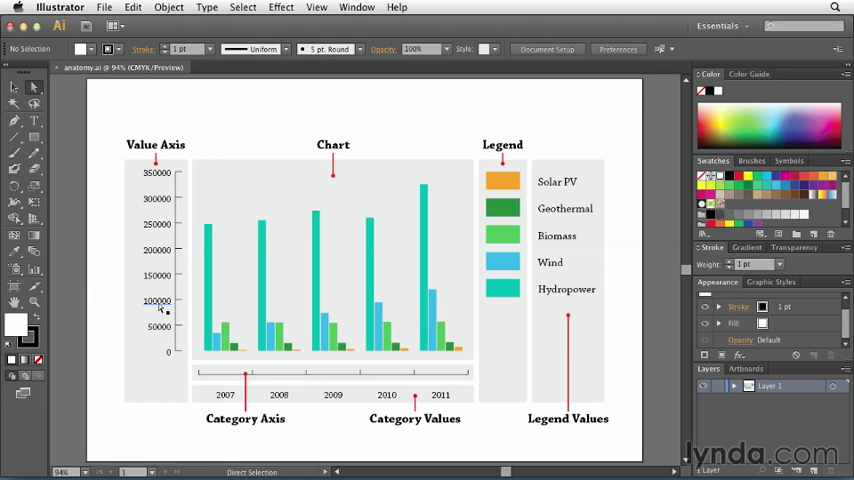
mouse_move(260, 435)
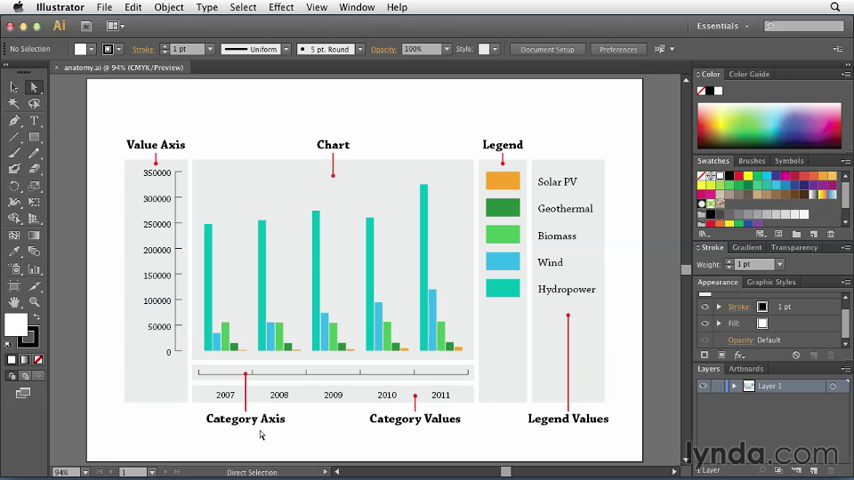